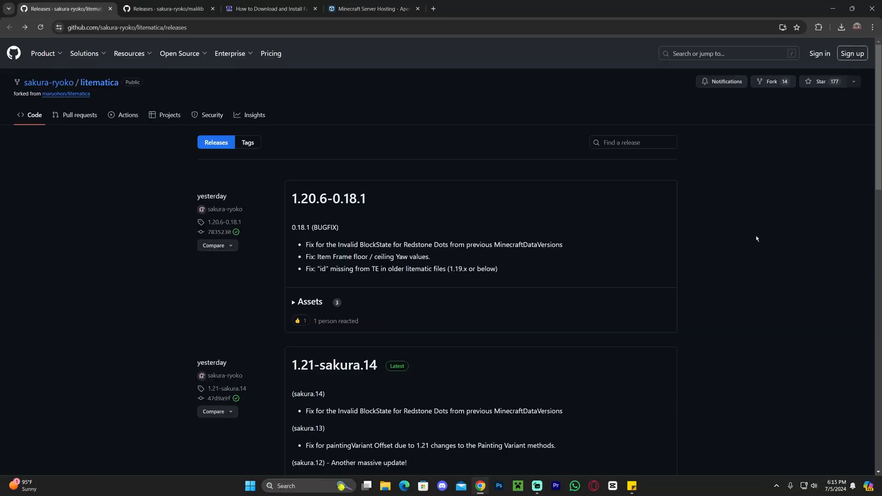
Step: Browse the sakura-ryoko releases list and go into the 1.21-sakura.14 release
scroll(down, 3)
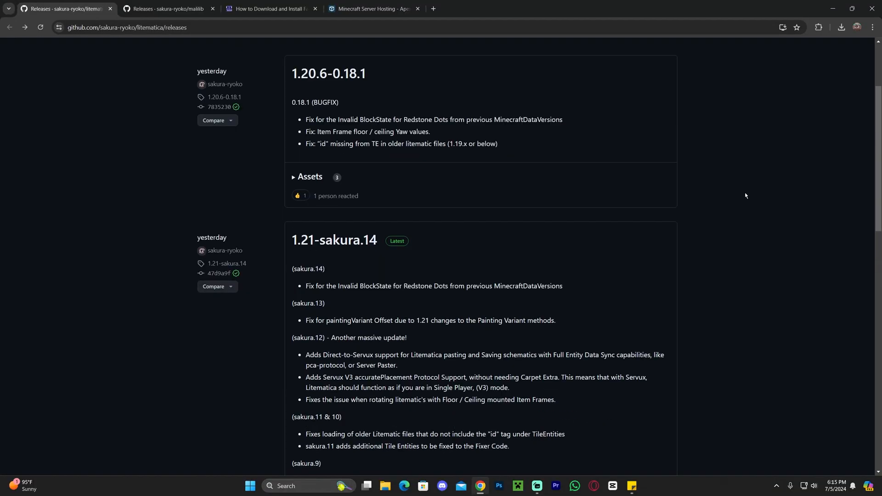
scroll(up, 3)
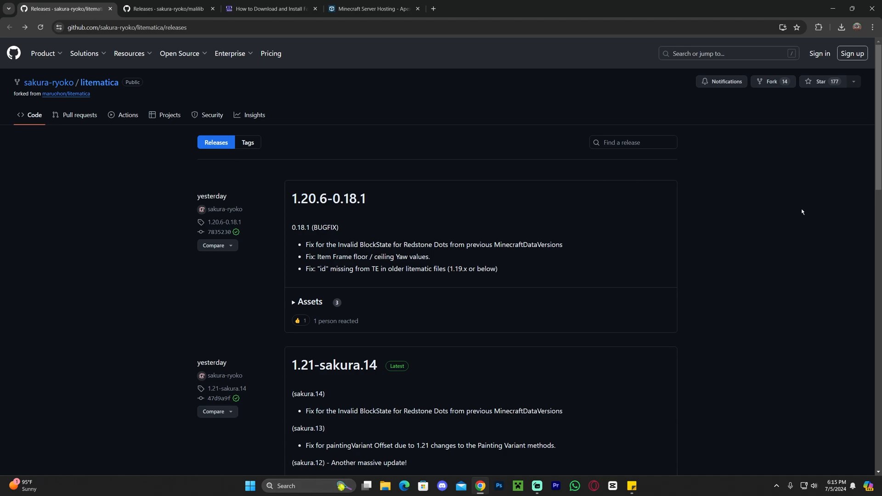
scroll(down, 3)
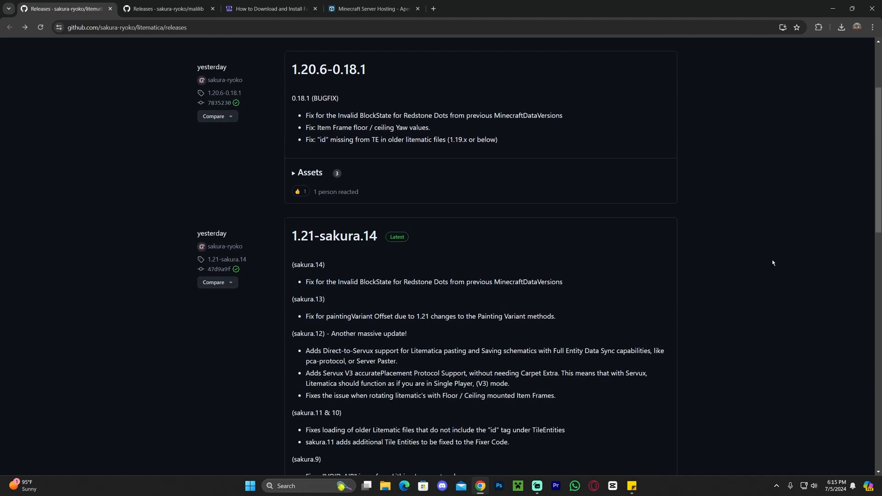
mouse_move(765, 250)
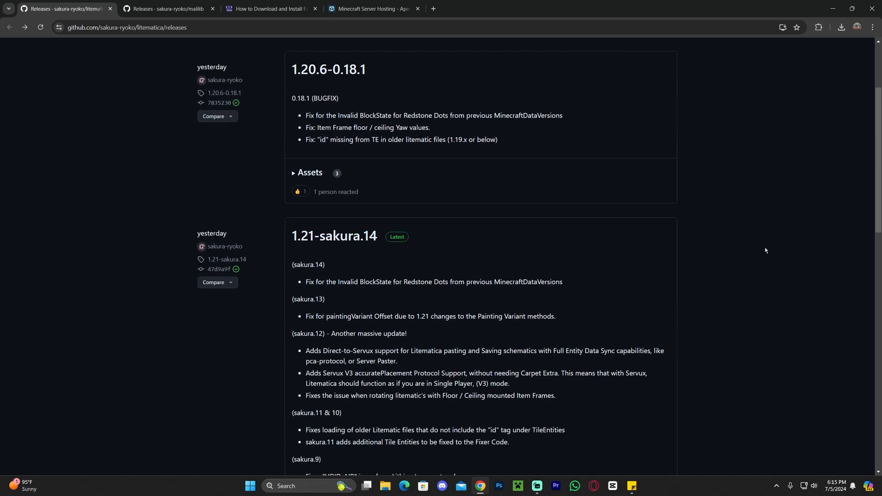
mouse_move(754, 287)
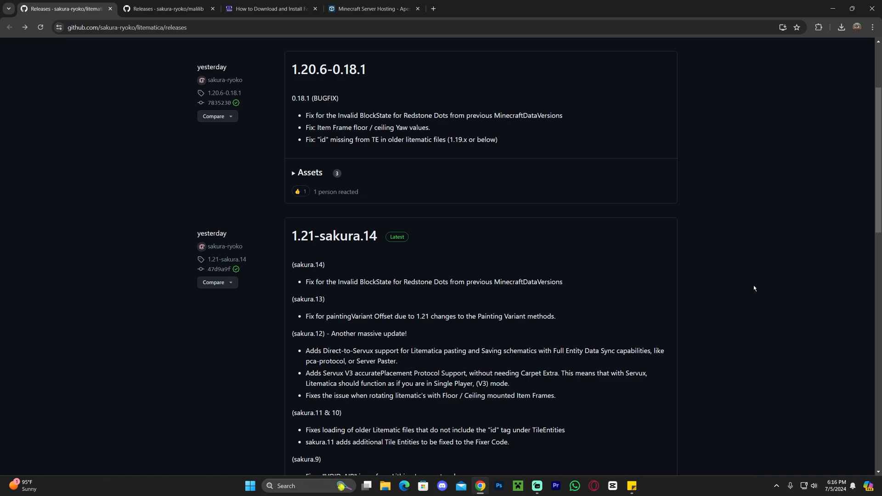
mouse_move(767, 287)
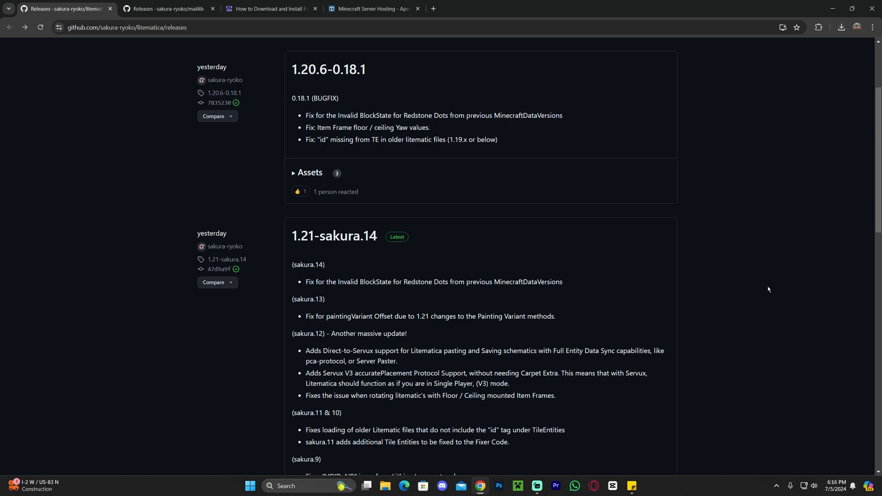
scroll(up, 3)
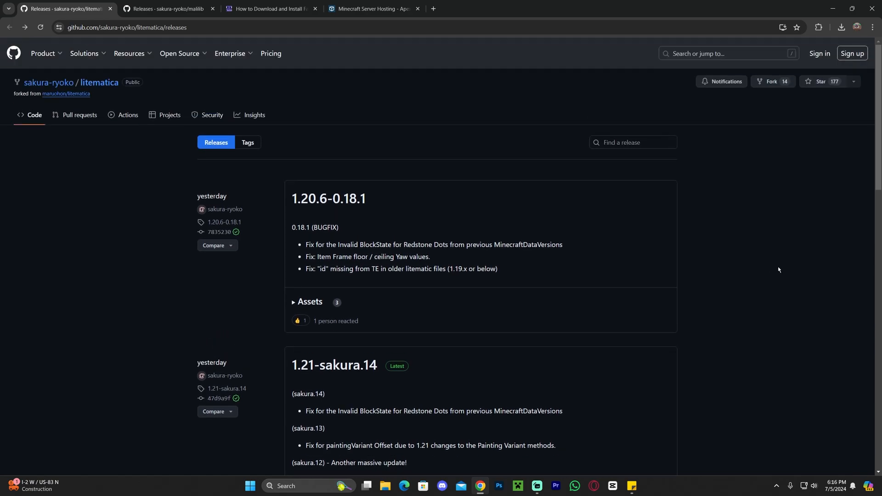
mouse_move(786, 266)
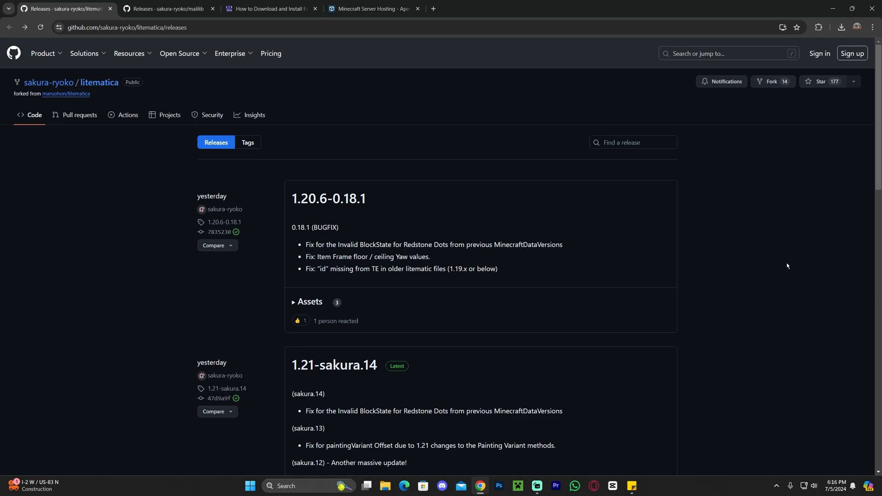
scroll(down, 3)
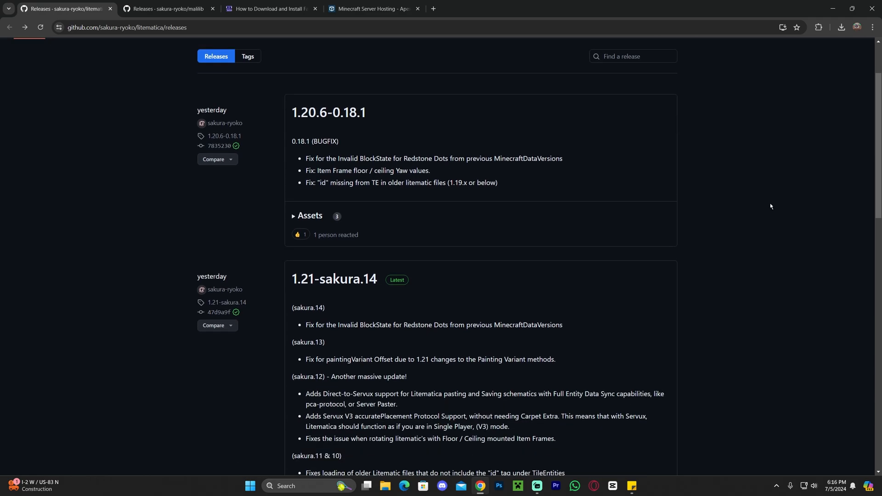
scroll(down, 3)
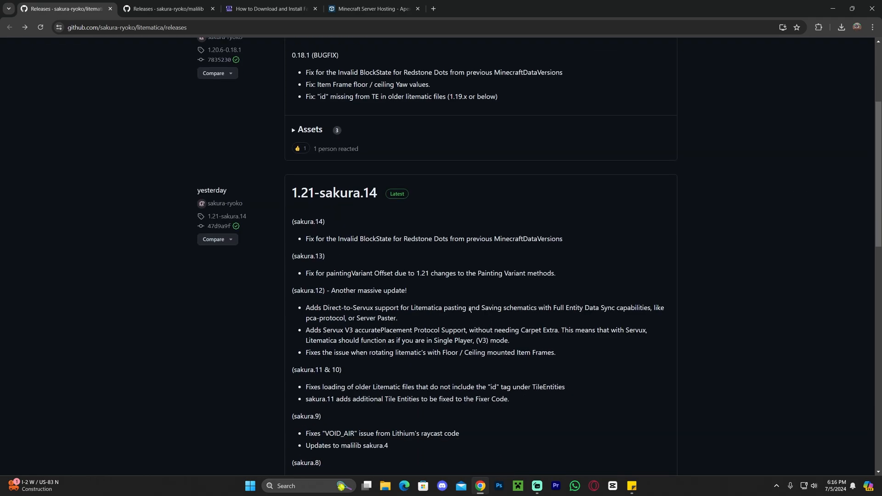
scroll(up, 3)
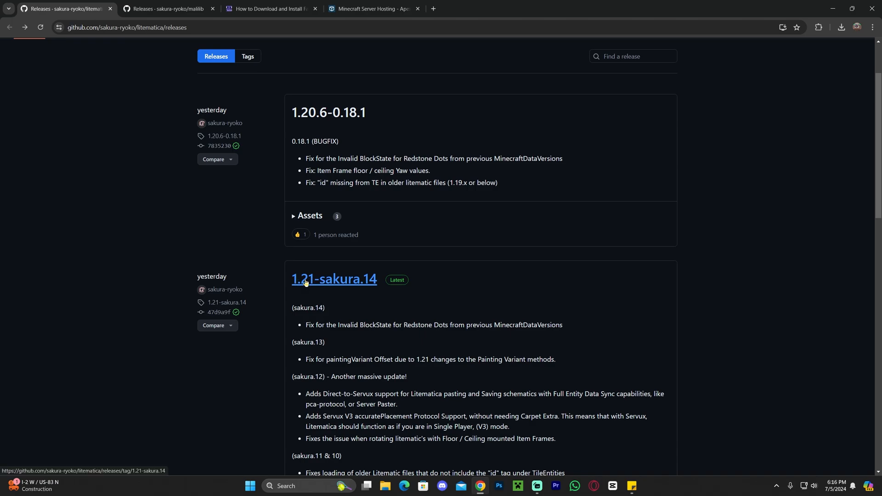
mouse_move(333, 283)
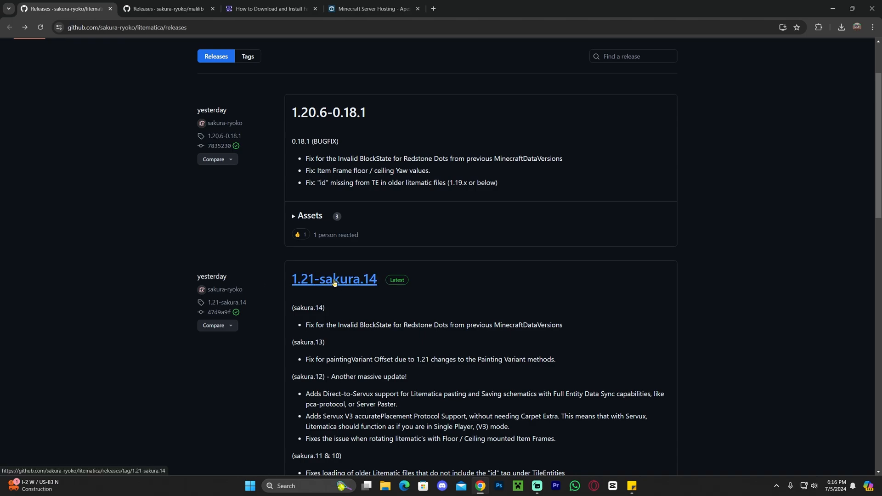
click(334, 280)
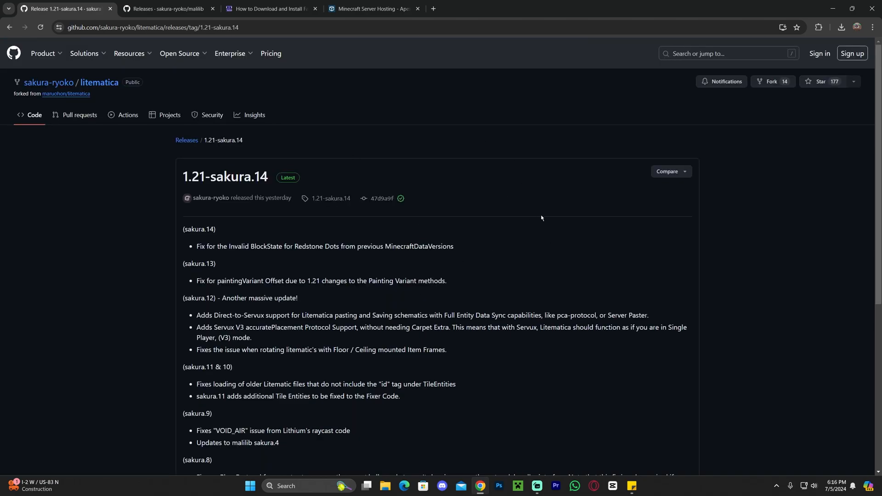
Step: Download the litematica-fabric-1.21-0.18.999-sakura.14.jar asset from the release's Assets
scroll(down, 3)
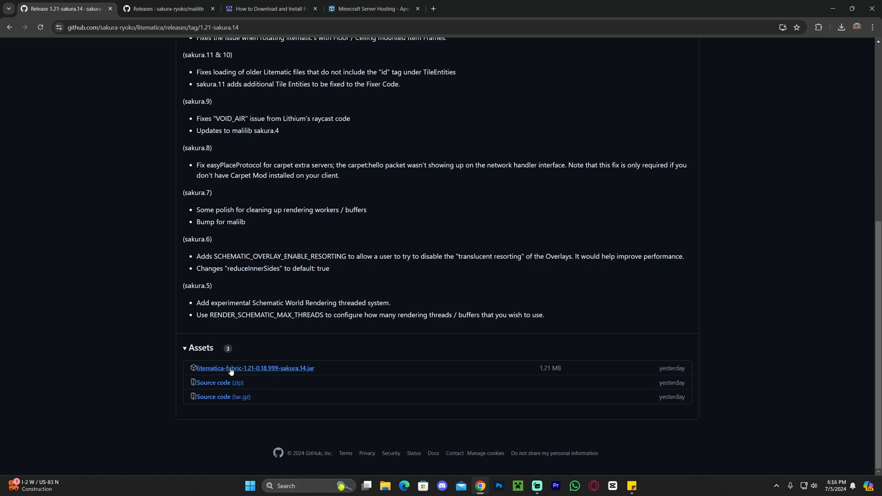
mouse_move(255, 368)
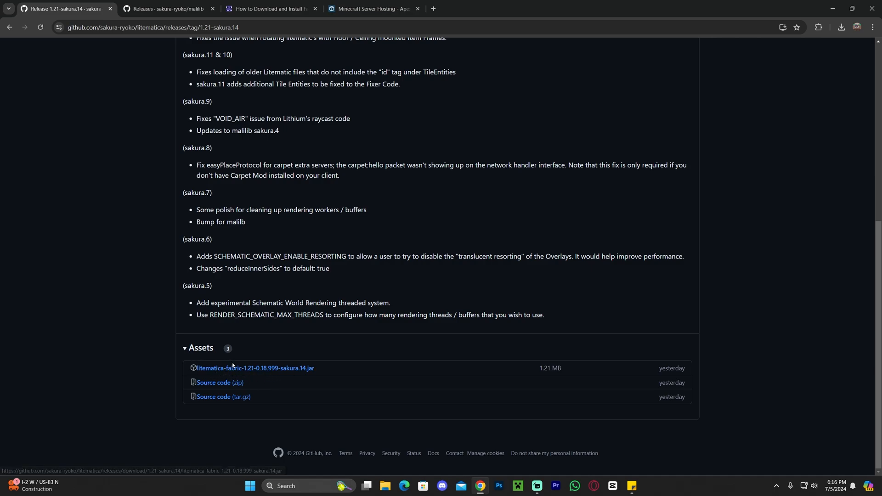
click(255, 374)
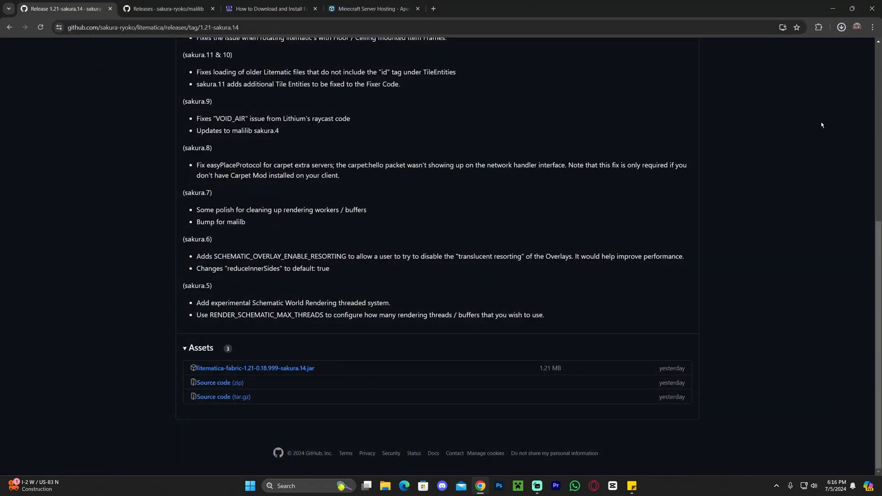
click(372, 8)
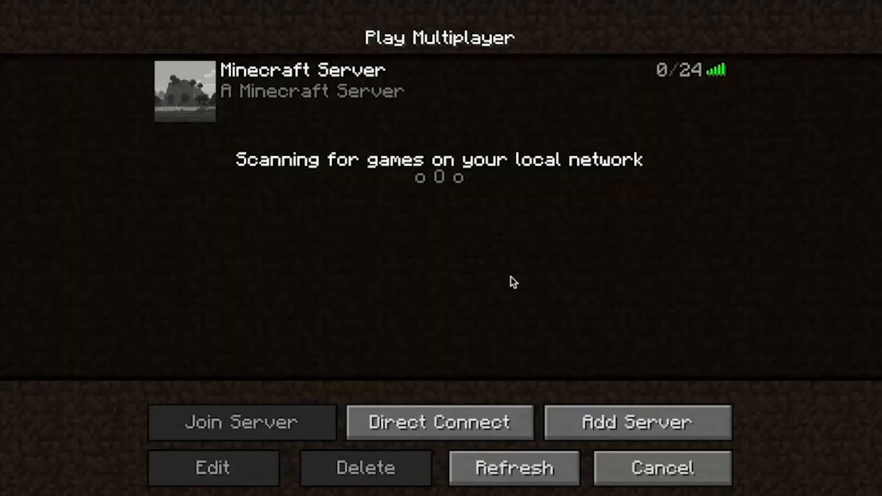
Step: Show the Apex Hosting homepage scrolled to its Test Our Server Locations section
click(242, 421)
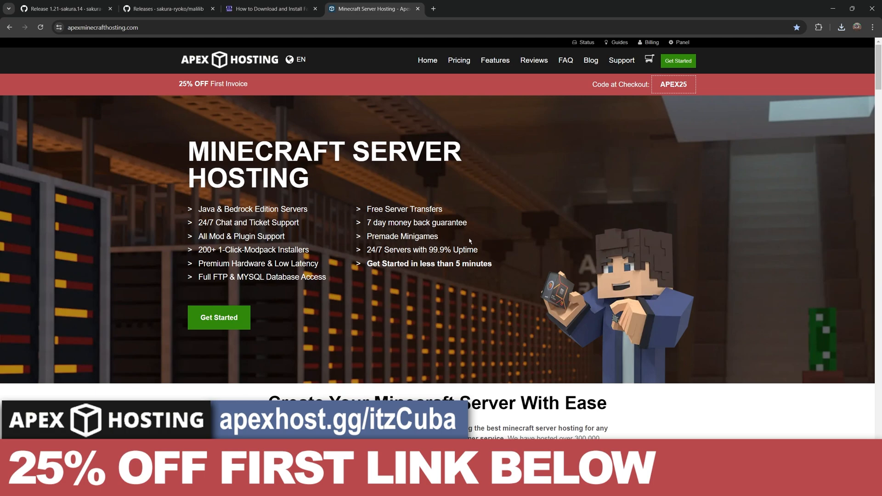
mouse_move(489, 221)
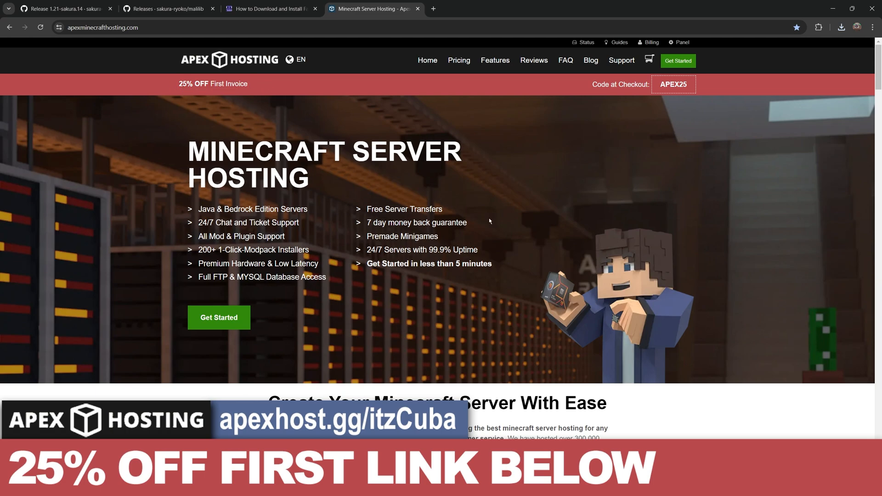
mouse_move(563, 232)
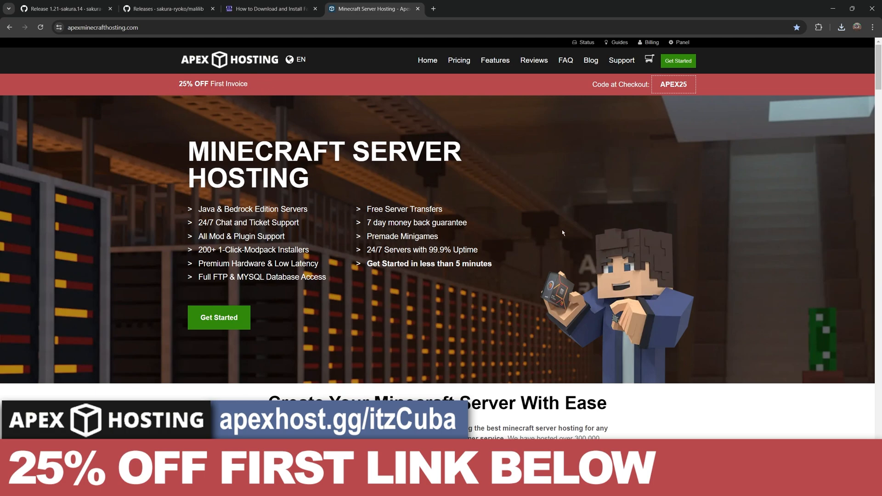
scroll(down, 3)
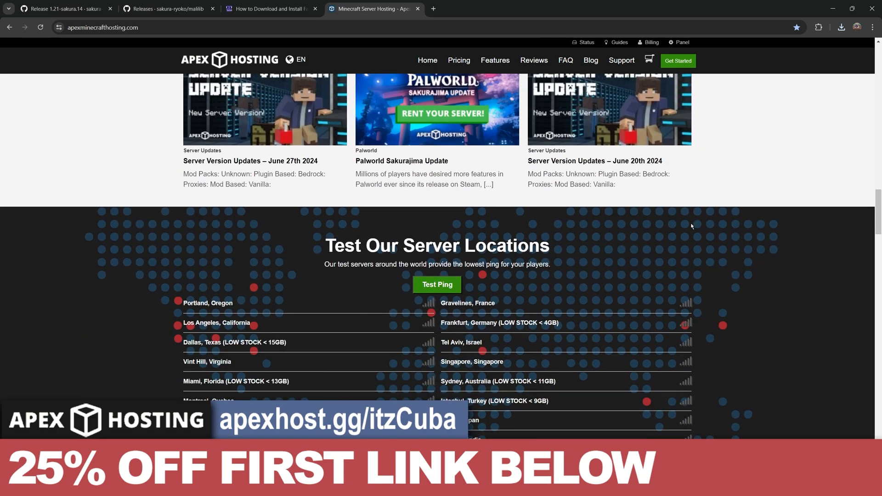
scroll(down, 3)
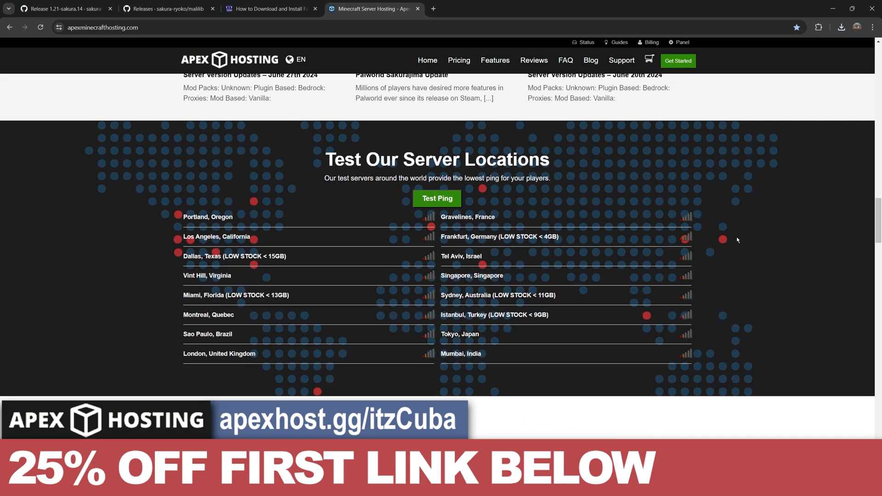